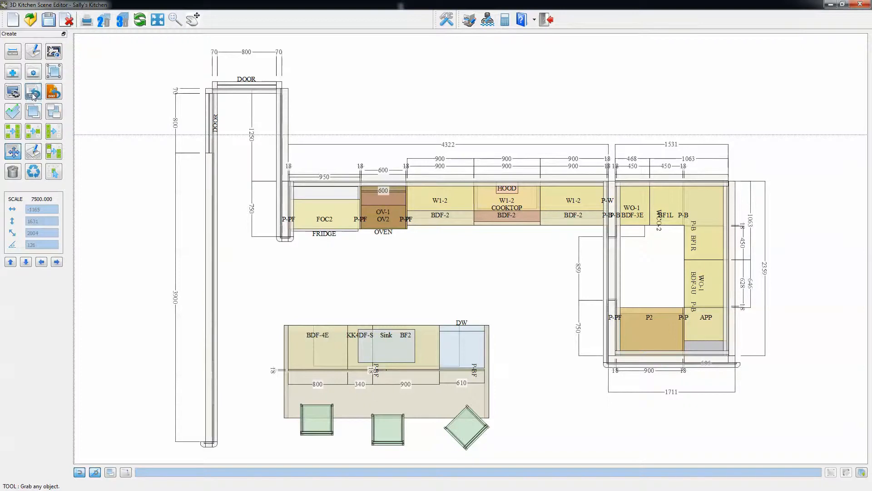
- Leave the Scene Editor and re-import Sally's Kitchen, confirming Yes to import again
click(33, 91)
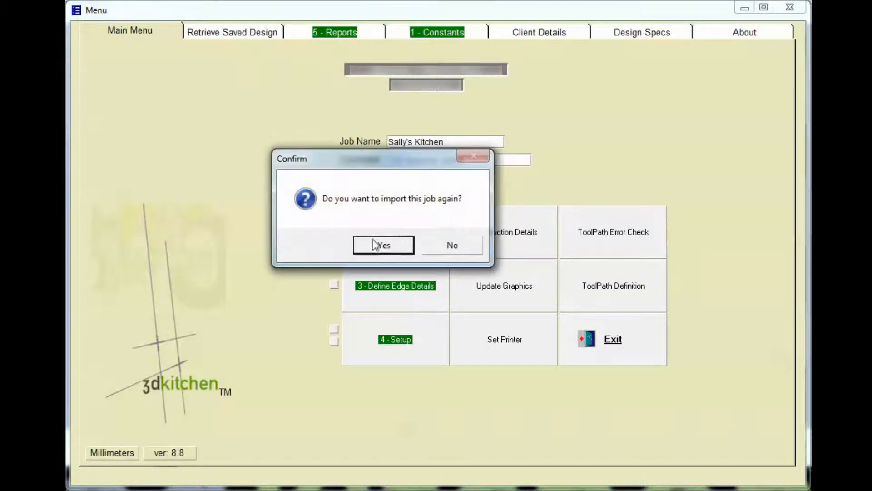
click(384, 245)
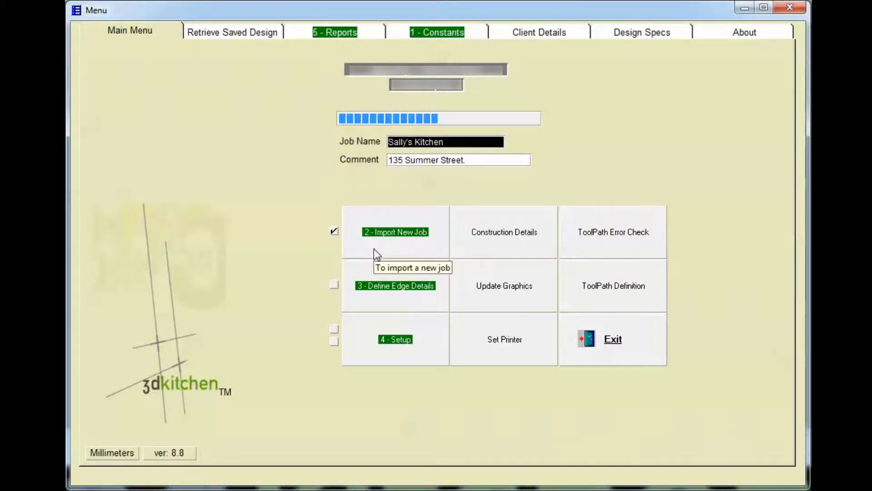
click(395, 231)
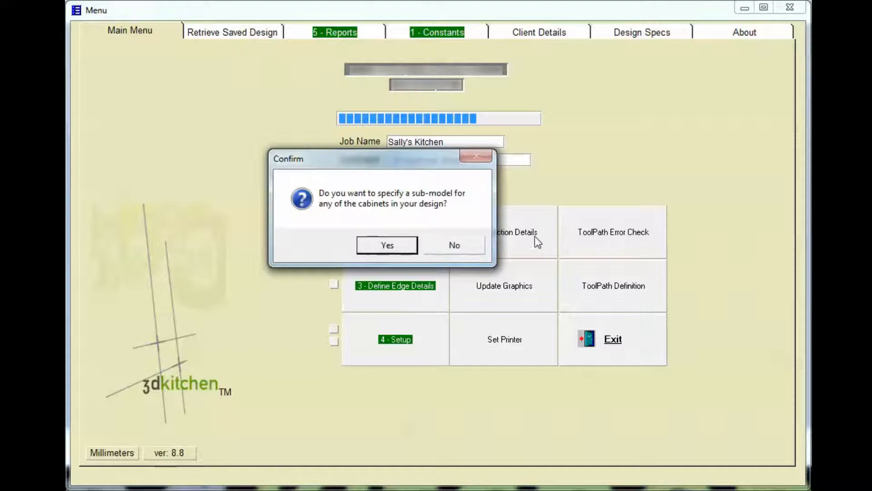
- Accept the sub-model prompt and close Specify Sub-Model and Define Edge Details unchanged
click(387, 245)
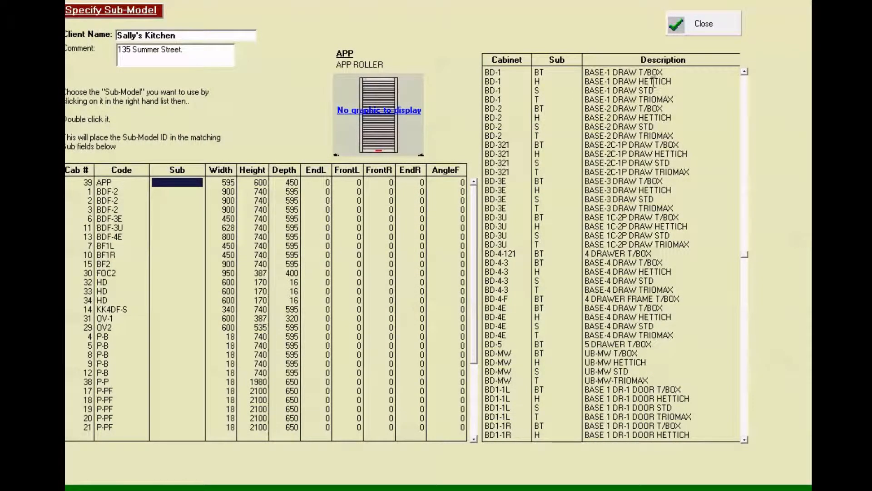
click(703, 23)
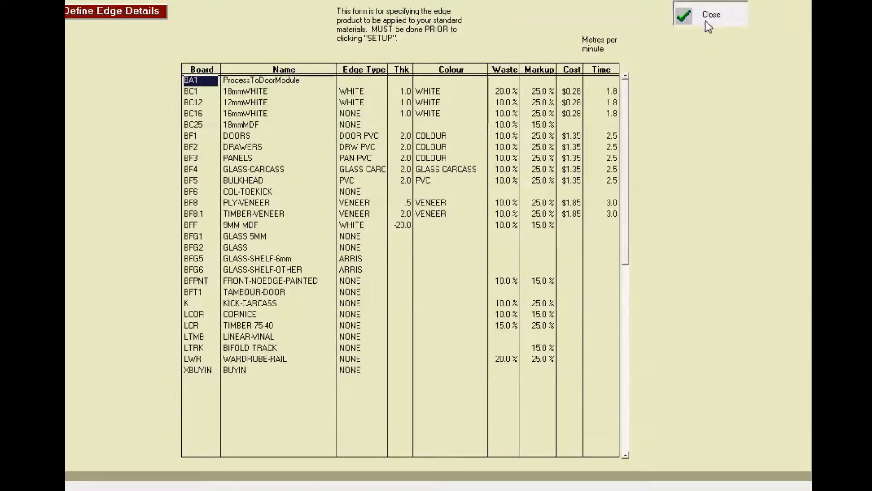
click(710, 14)
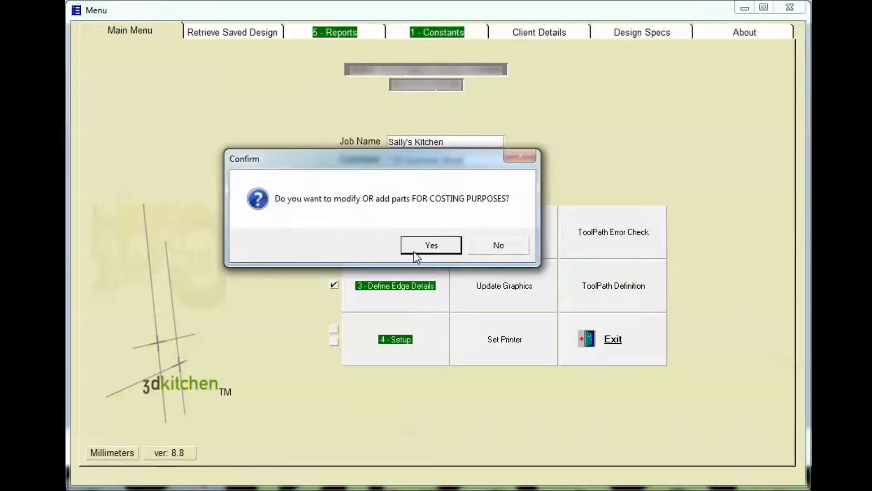
- Review parts of cabinets 2 (BDF-2) and 11 (BDF-3U) for costing, then close Design Change
click(430, 245)
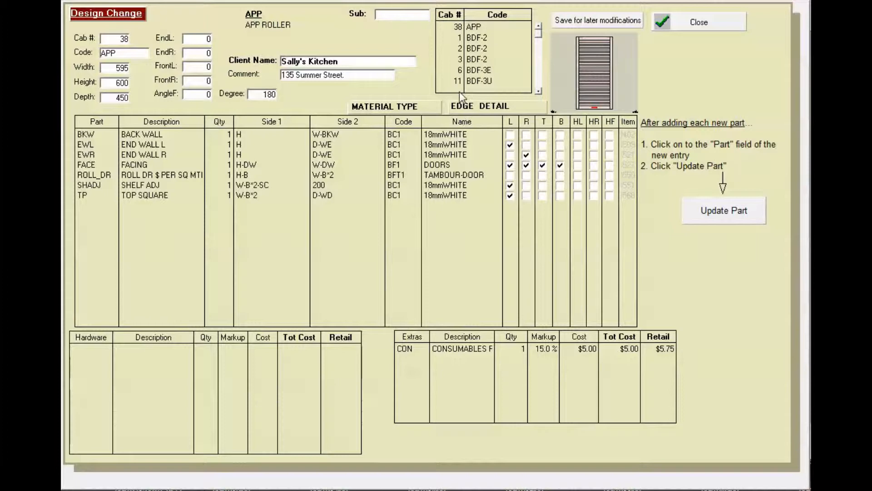
click(477, 48)
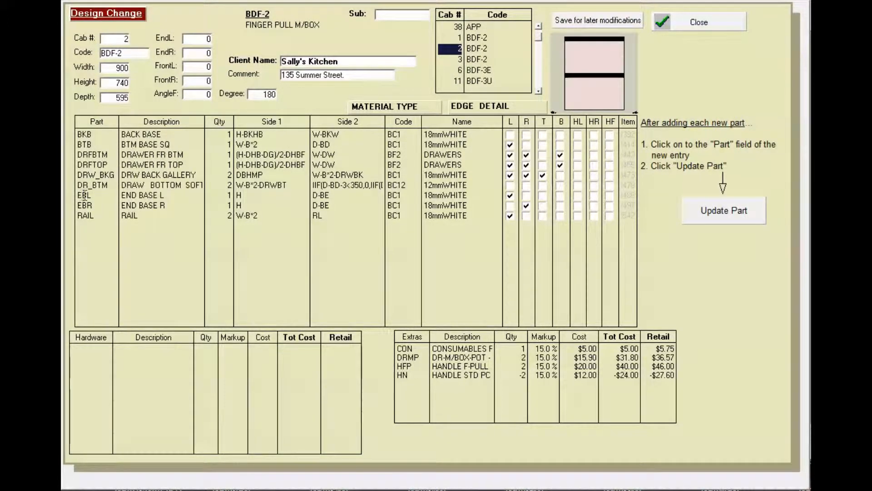
click(84, 195)
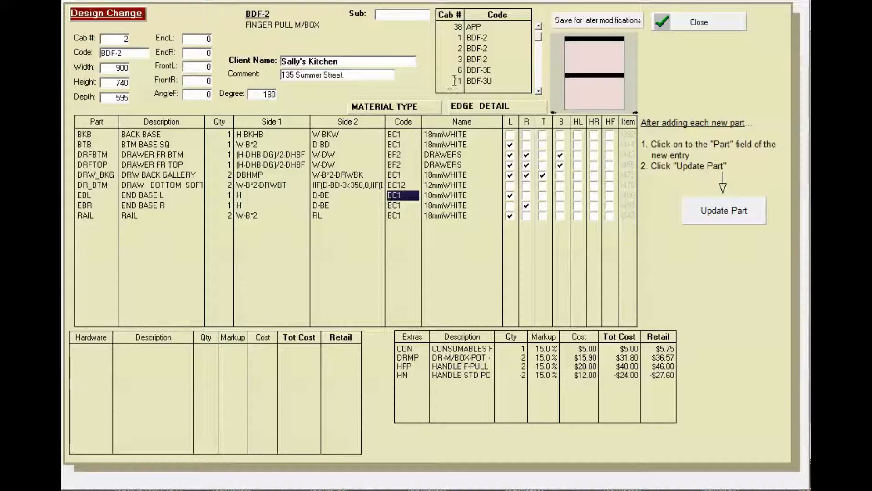
click(478, 80)
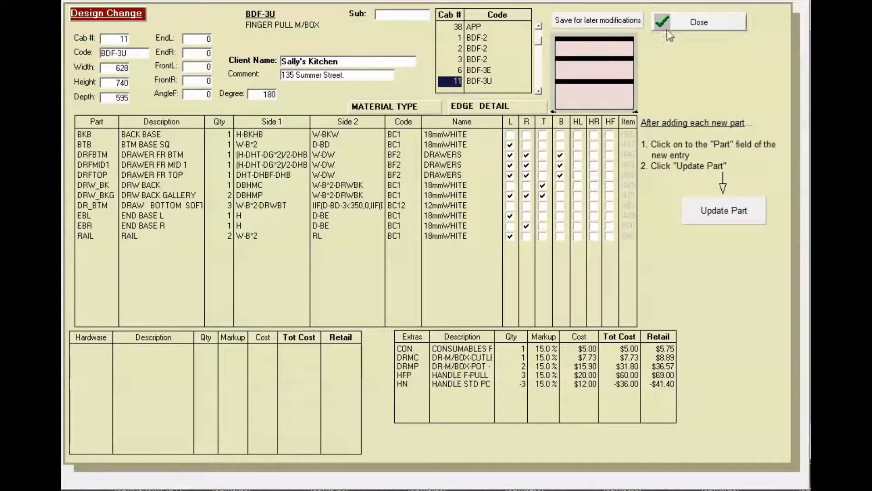
click(698, 22)
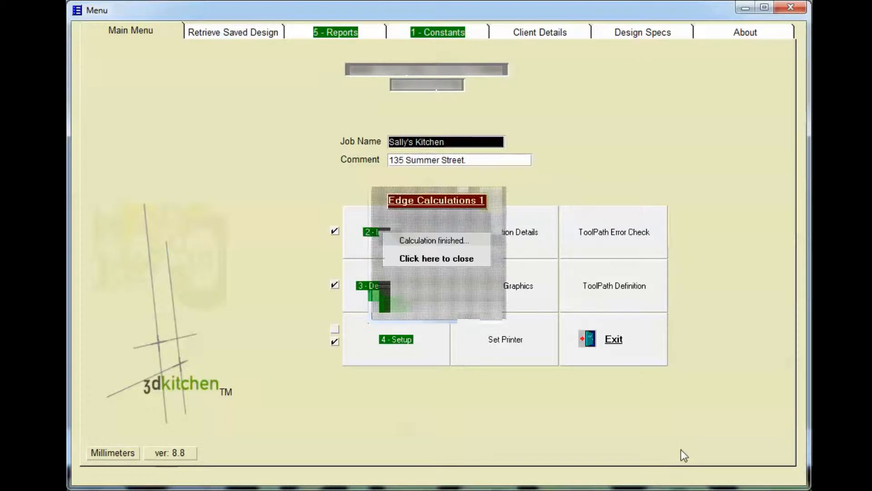
- Dismiss the edge calculation notices and bring up the costed cabinet parts via 4 - Setup
click(436, 258)
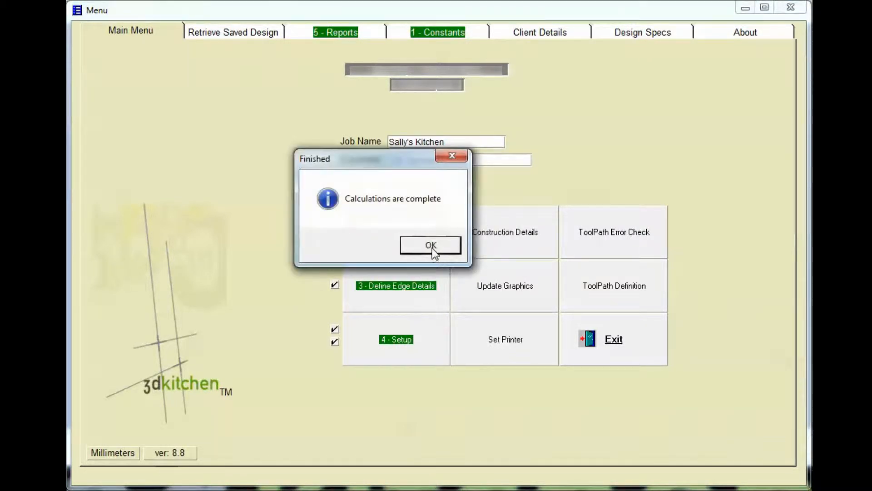
click(430, 245)
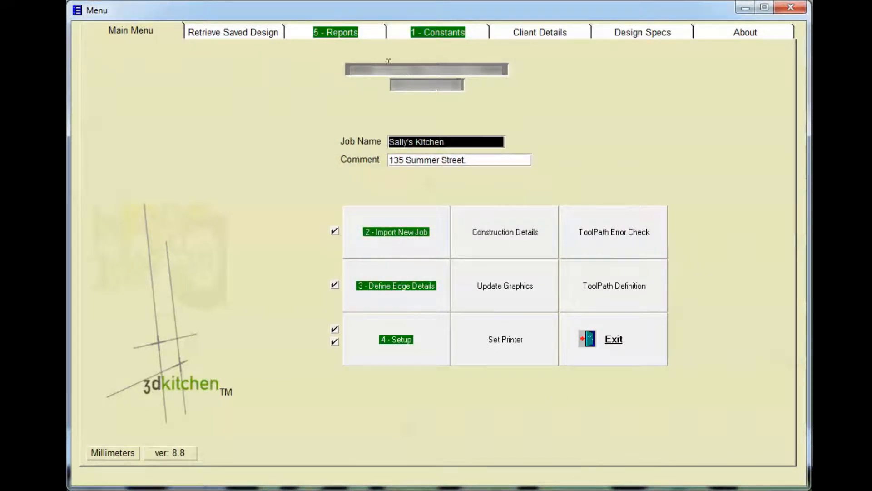
click(335, 31)
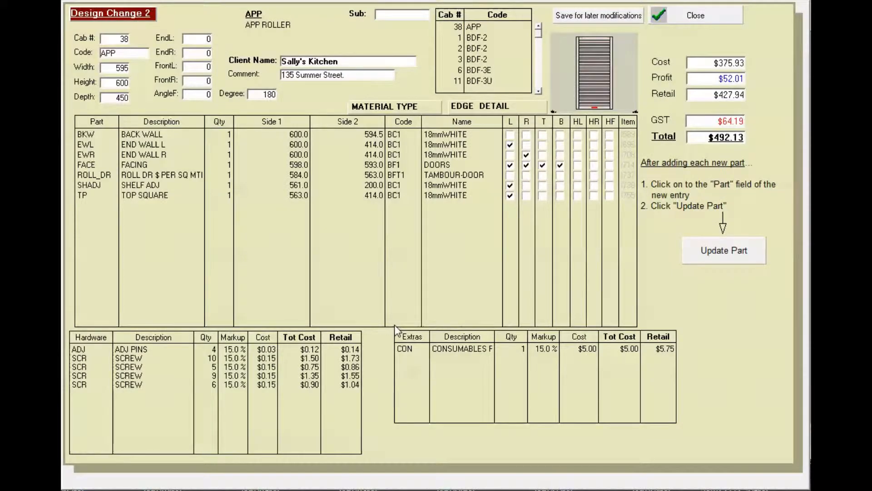
- Check costs for cabinet 38 (APP) and cabinet 3 (BDF-2, $479.12), then close
click(456, 27)
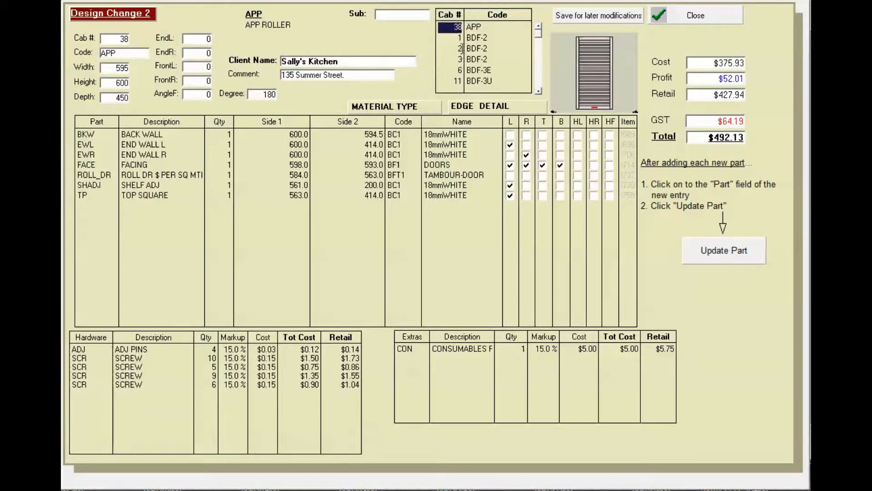
click(476, 59)
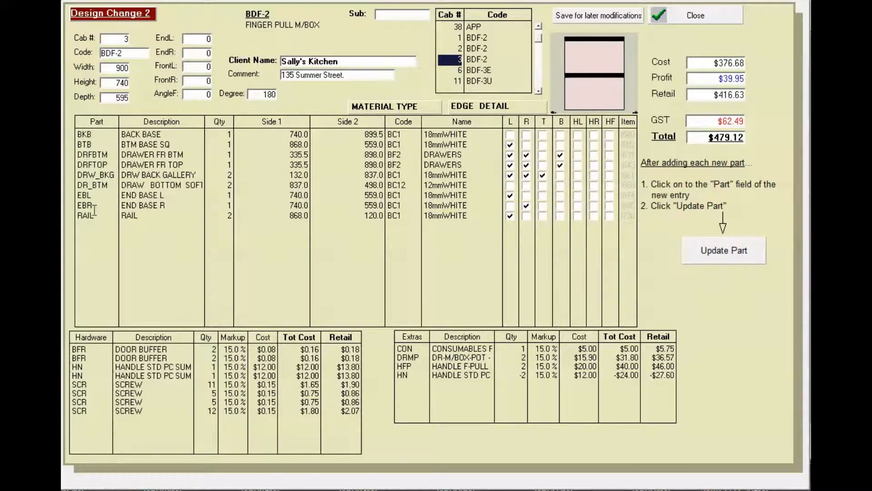
click(87, 216)
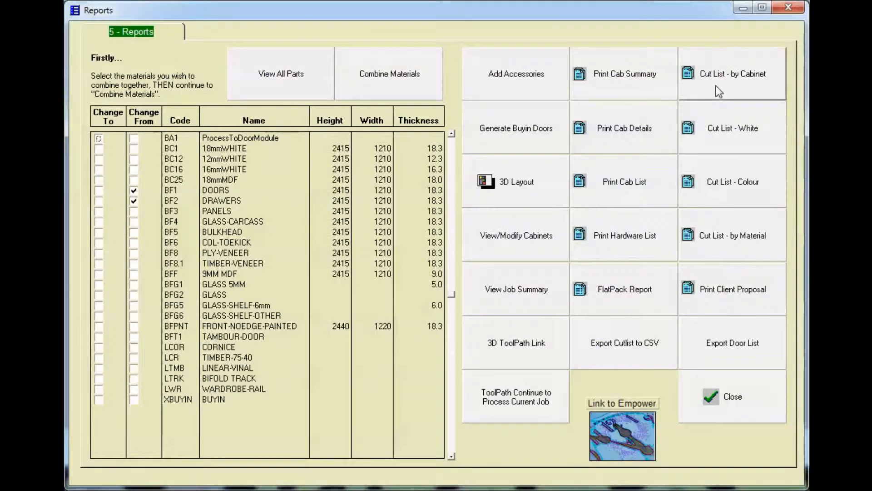
- Generate and view the Cut List by Cabinet with 0.00 cut oversize
click(731, 73)
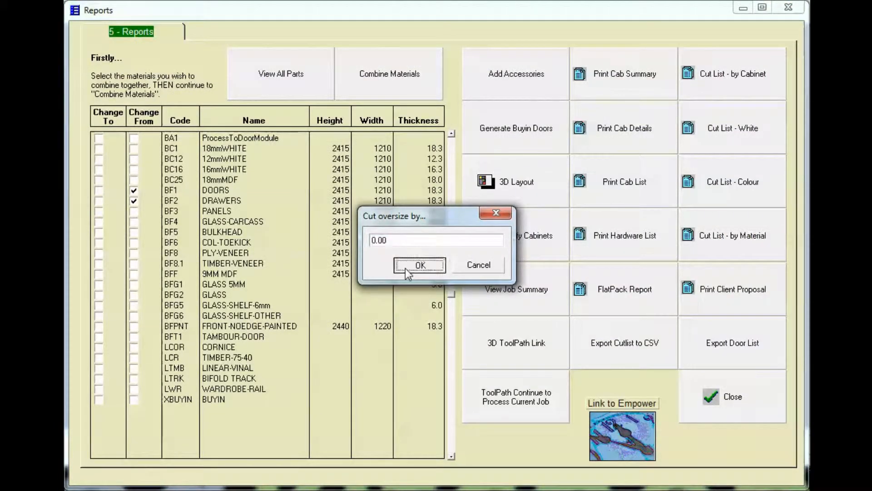
click(419, 264)
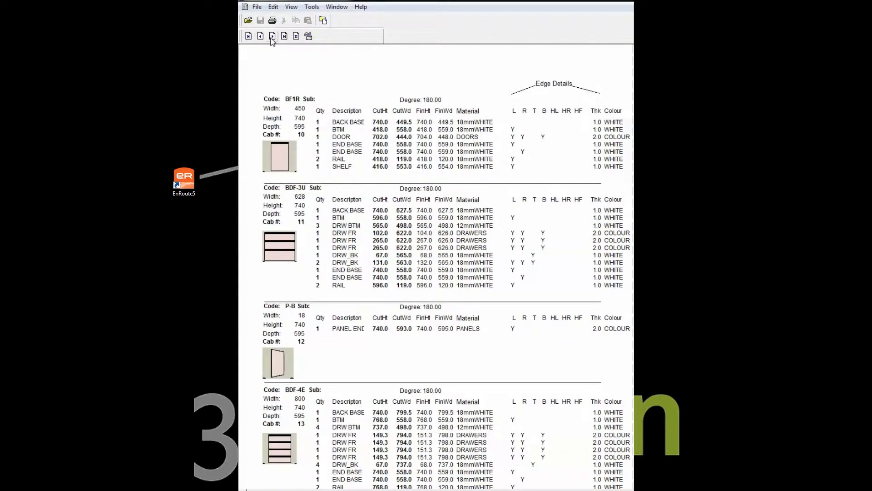
click(272, 35)
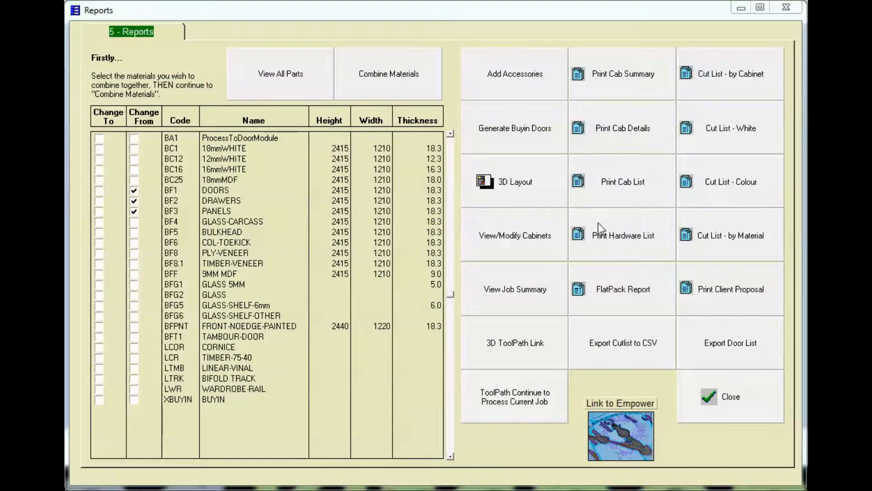
- Show accessory costs and add Qty 1 BENCH 1, 1 BOWL and 20 DELIVERY
click(513, 74)
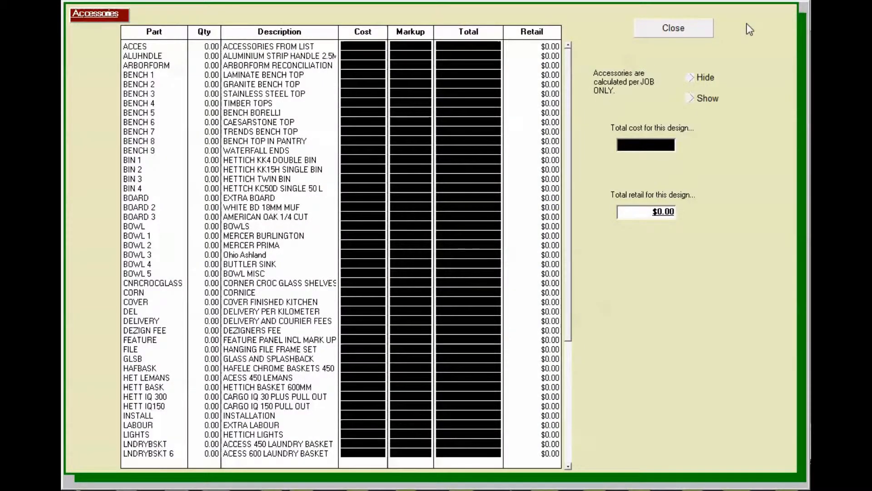
click(708, 98)
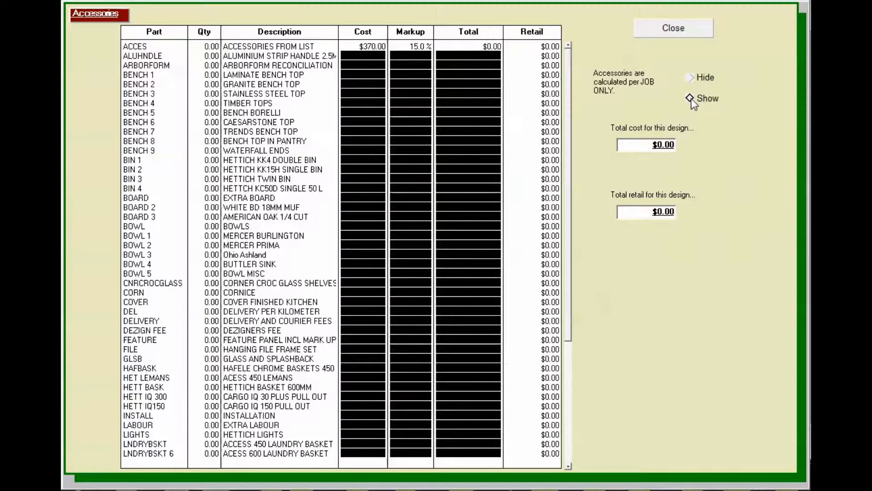
click(708, 98)
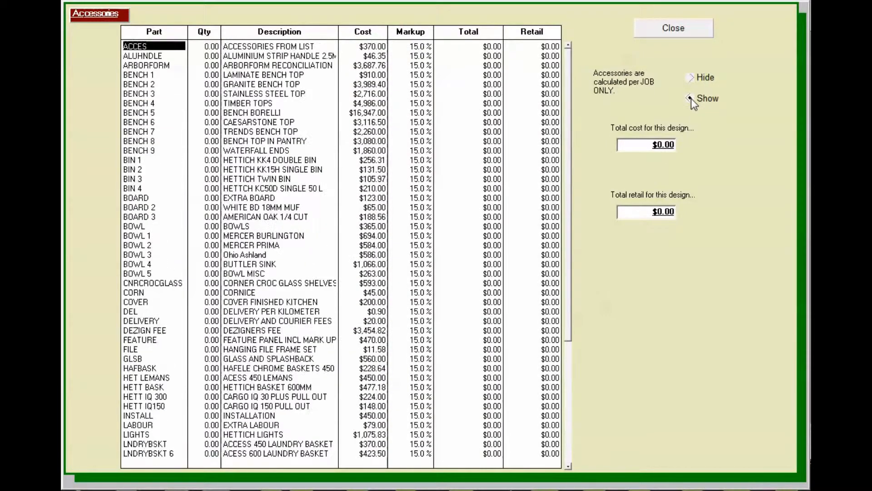
click(691, 98)
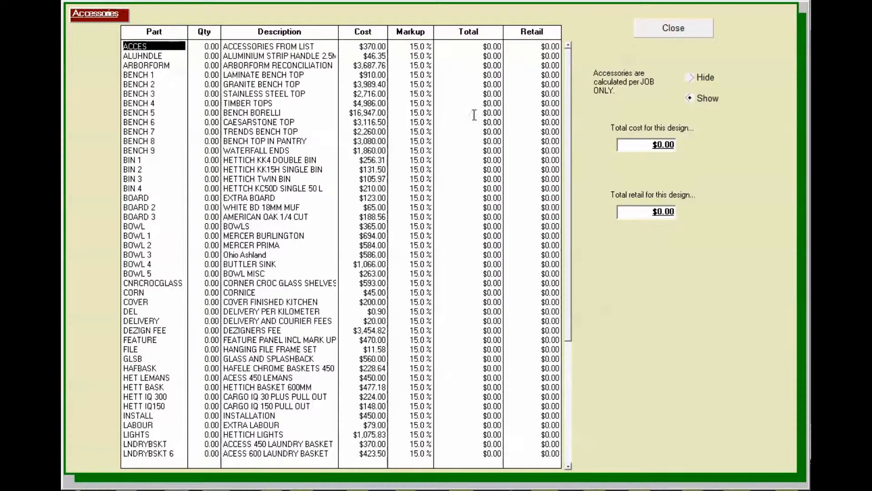
click(212, 75)
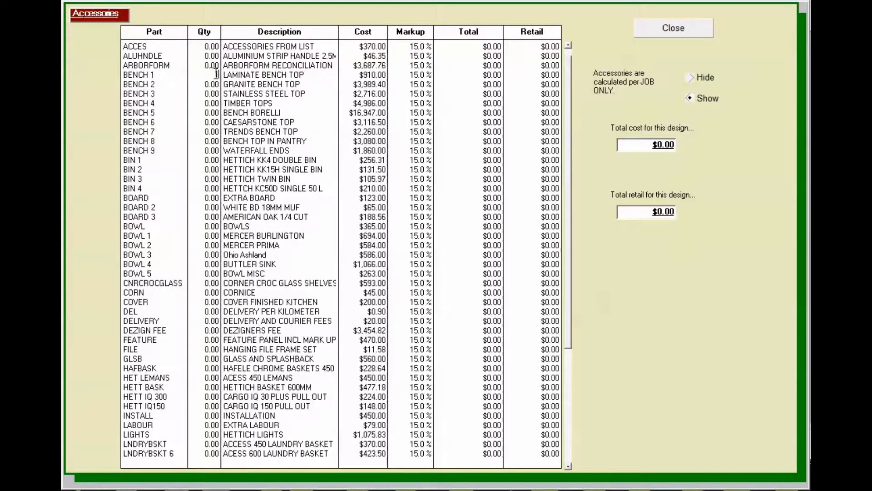
click(204, 75)
text(1)
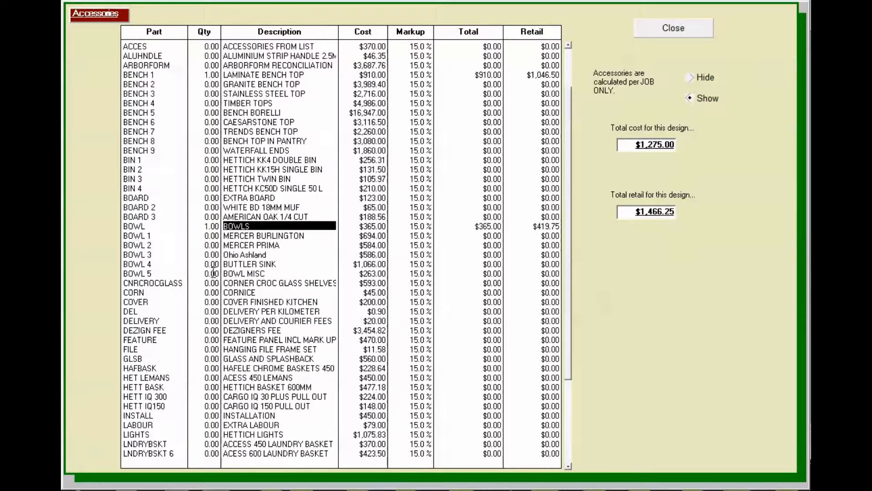
click(204, 320)
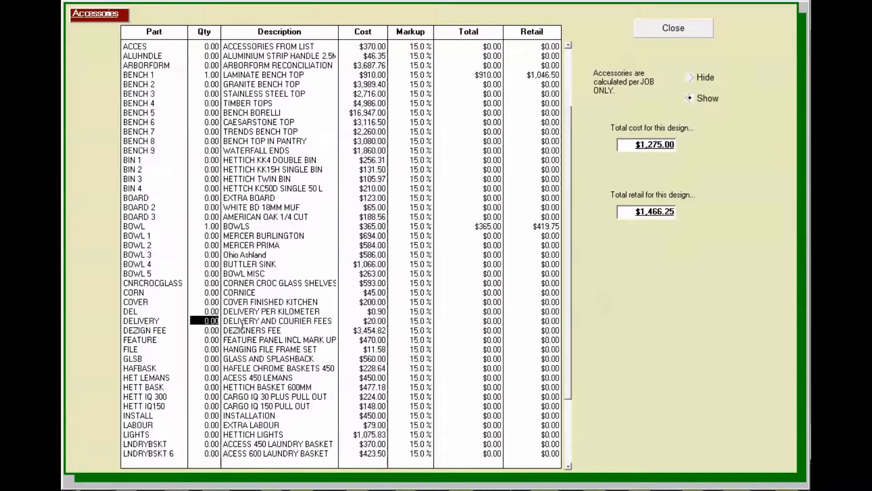
text(20)
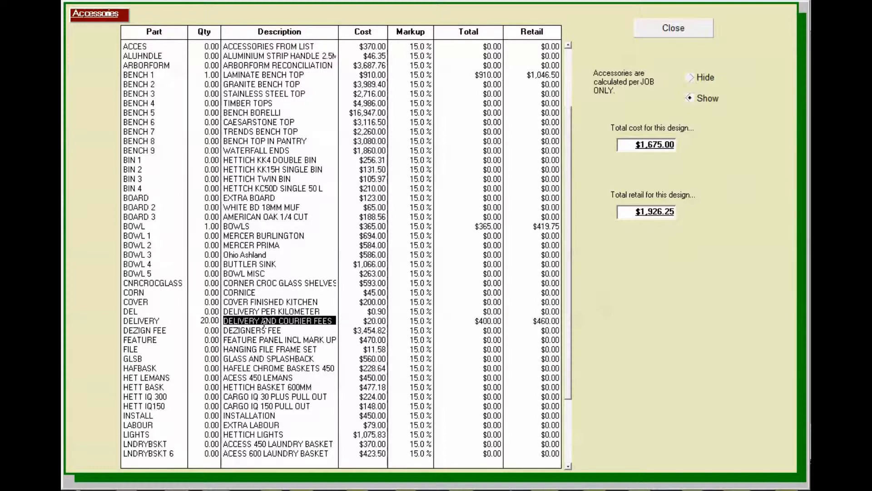
mouse_move(694, 193)
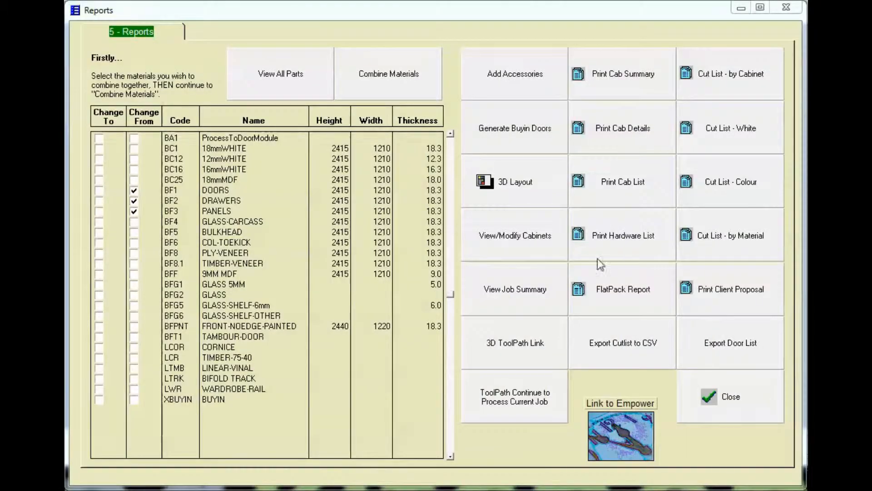
- View the Sally's Kitchen job summary with the $10,065.70 total cost price
click(514, 289)
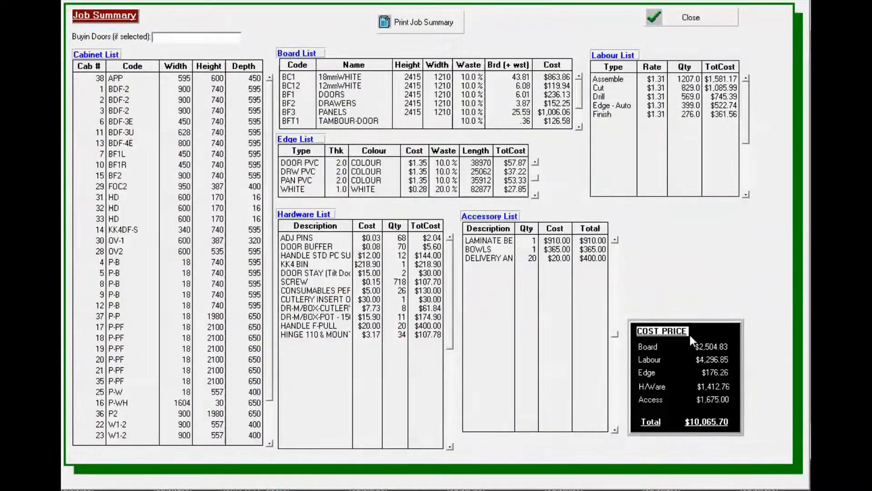
mouse_move(703, 359)
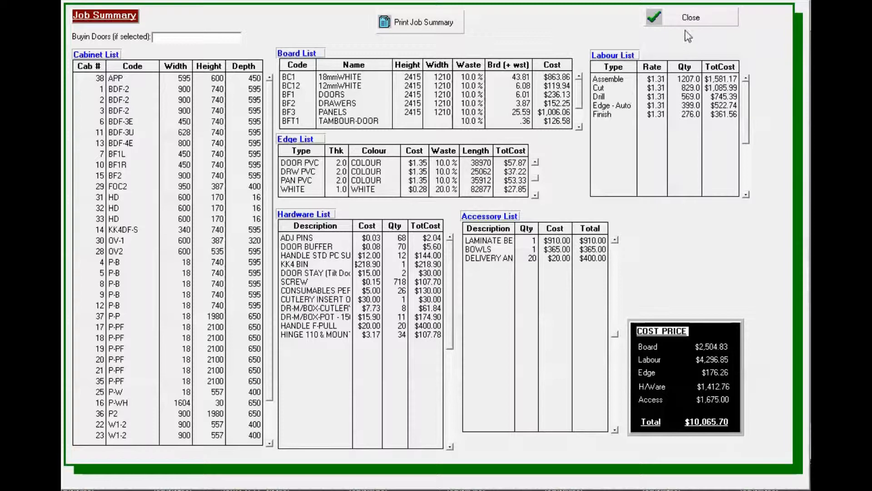
mouse_move(692, 19)
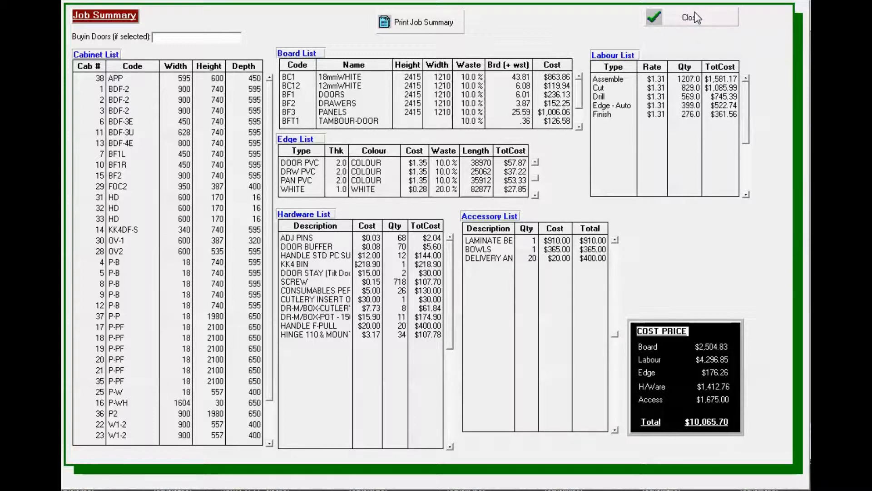
- Close Job Summary and launch the 3D Layout import wizard for 3dkitchen.txt
click(684, 17)
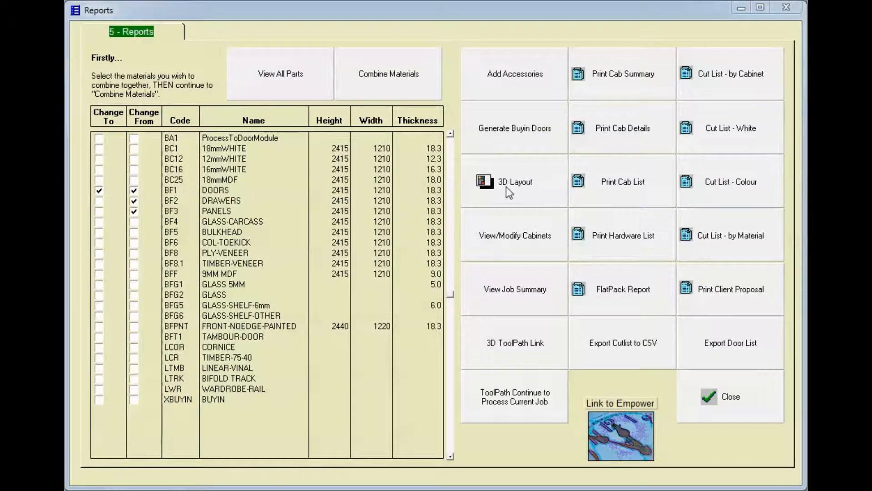
click(513, 182)
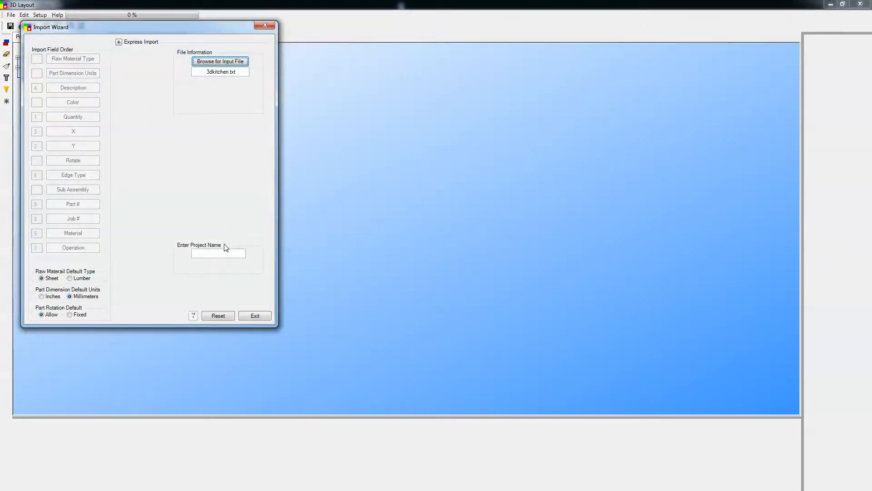
- Import the 188-line cut list file as project 'Sallys' and dismiss the success message
text(St)
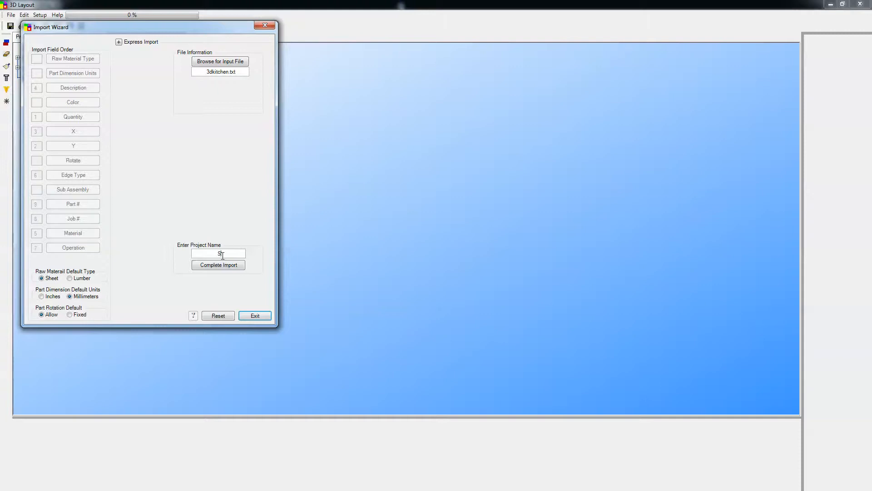
text(allys)
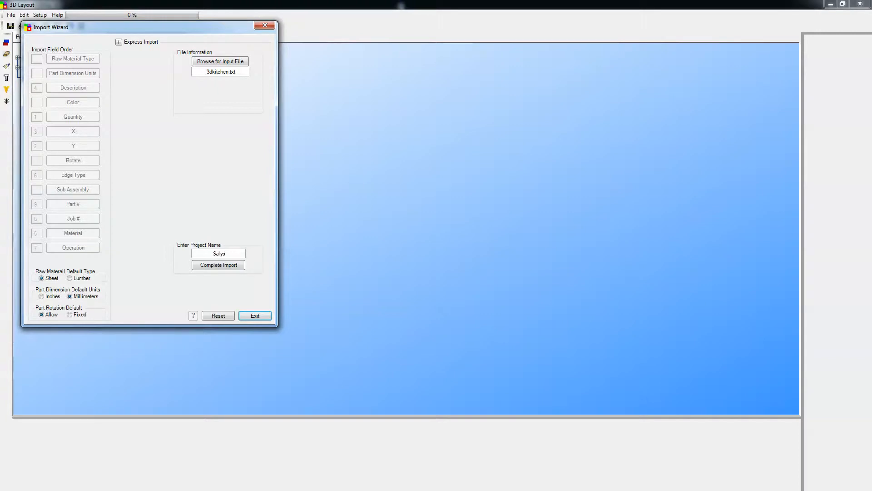
click(218, 264)
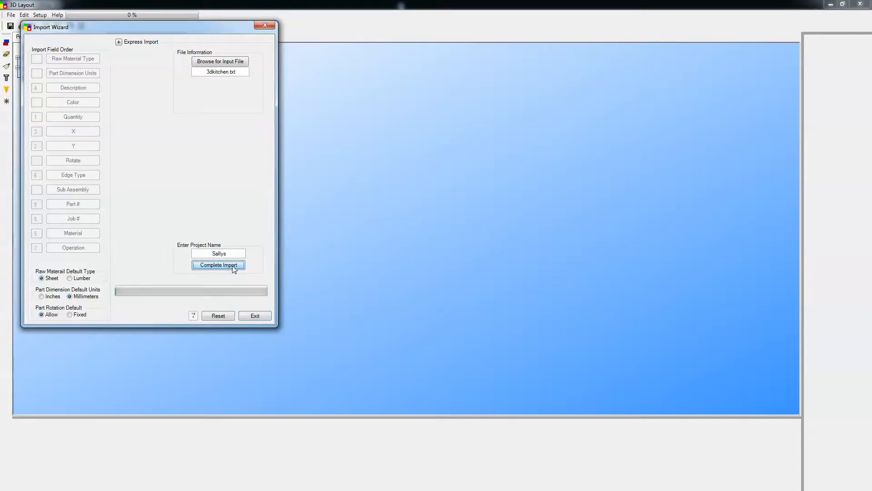
click(218, 265)
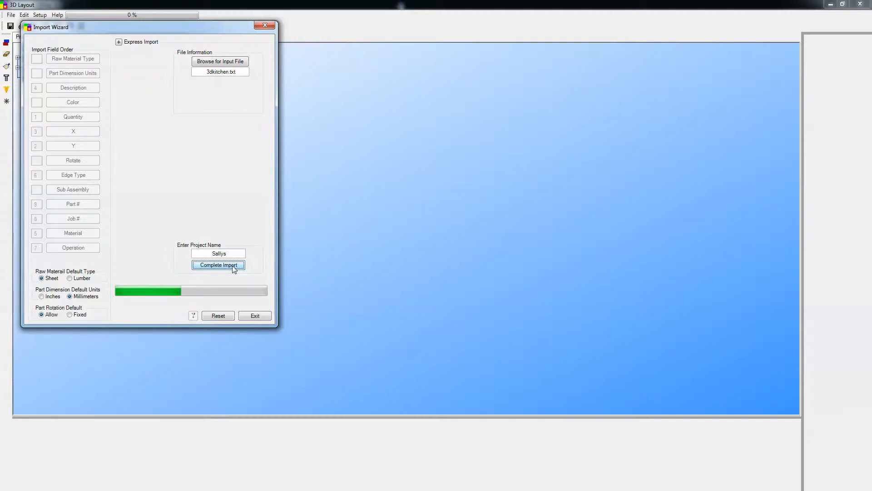
click(218, 265)
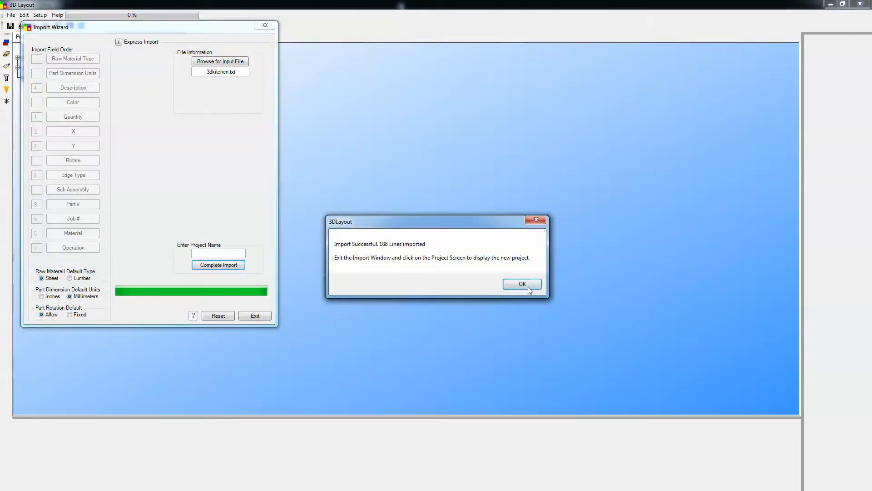
click(521, 284)
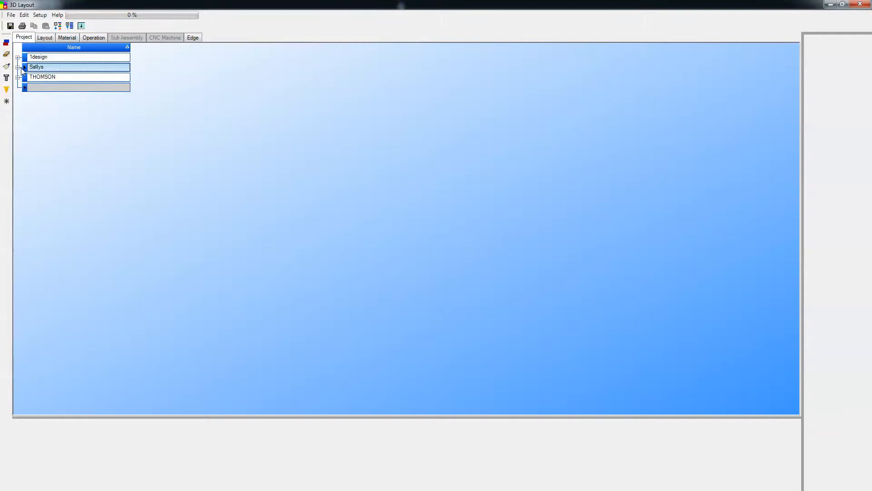
- Expand the Sallys project to view its parts list, then show the sheet layouts
click(24, 67)
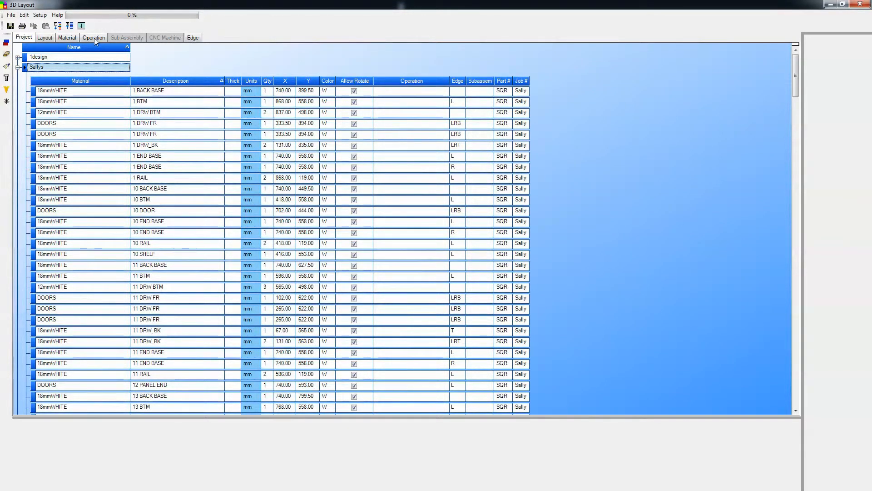
mouse_move(50, 275)
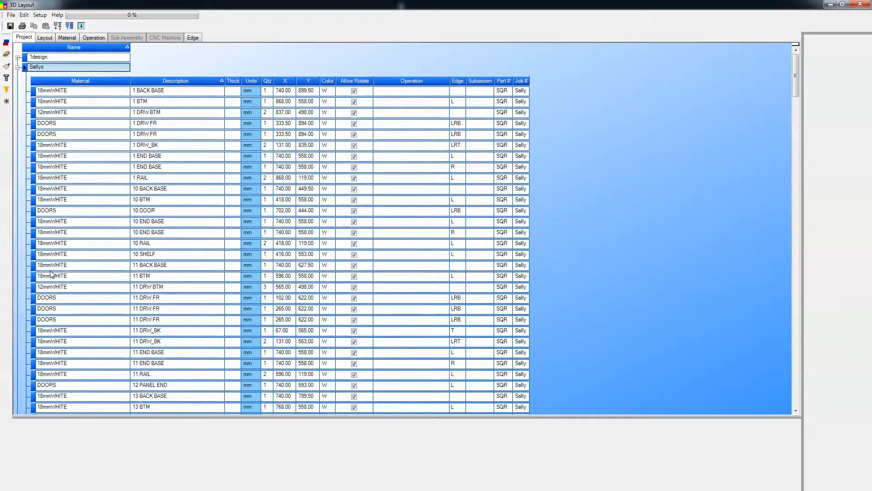
click(44, 37)
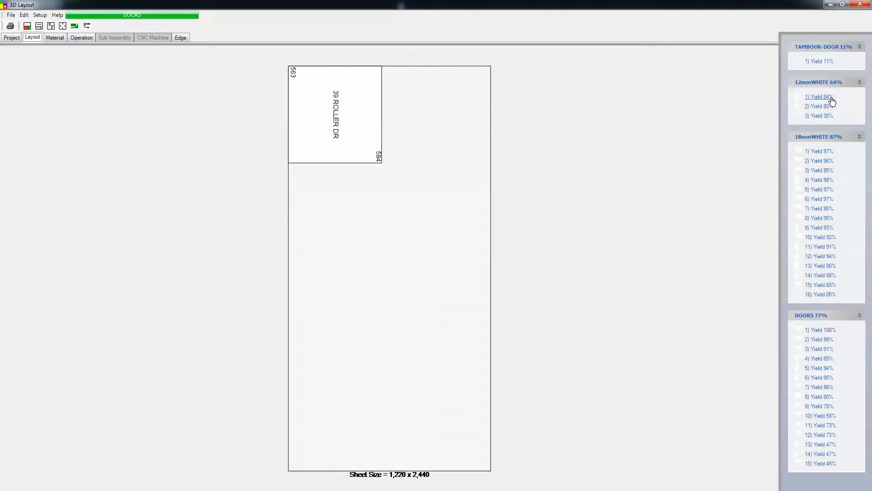
- Browse the two 12mmWHITE sheets and several 18mmWHITE sheets, ending on END PANTRY 37
click(817, 97)
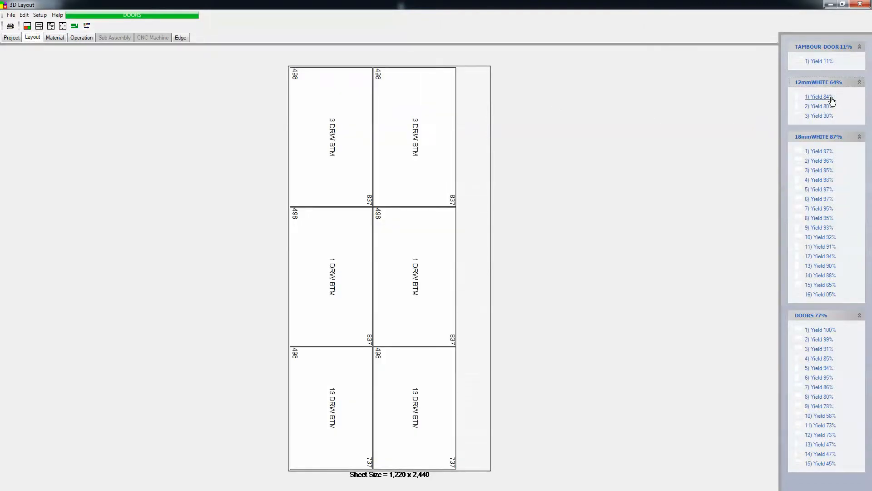
click(818, 106)
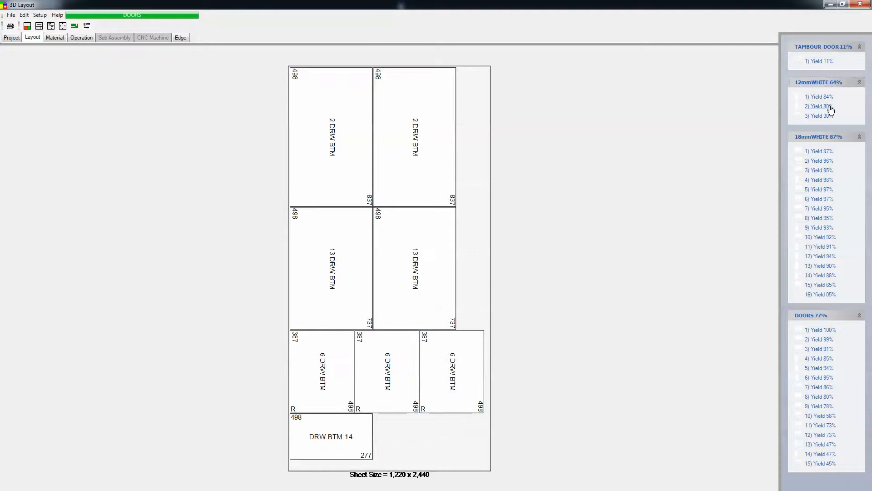
click(815, 151)
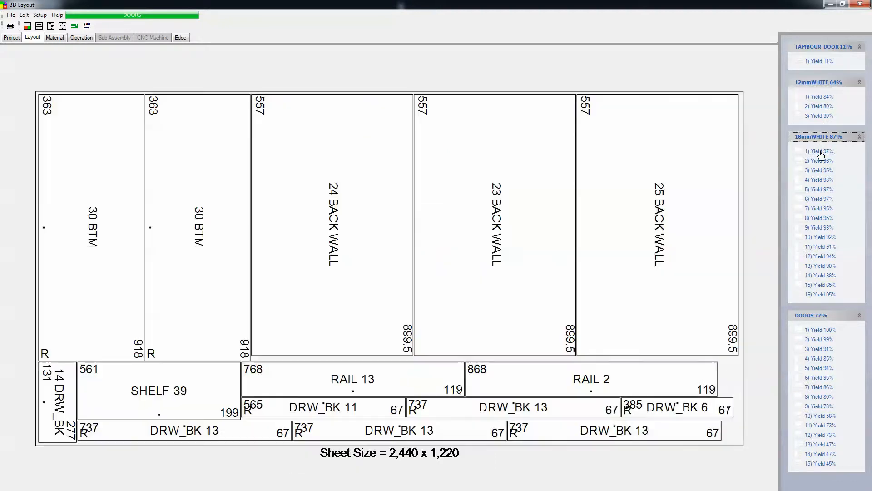
mouse_move(821, 161)
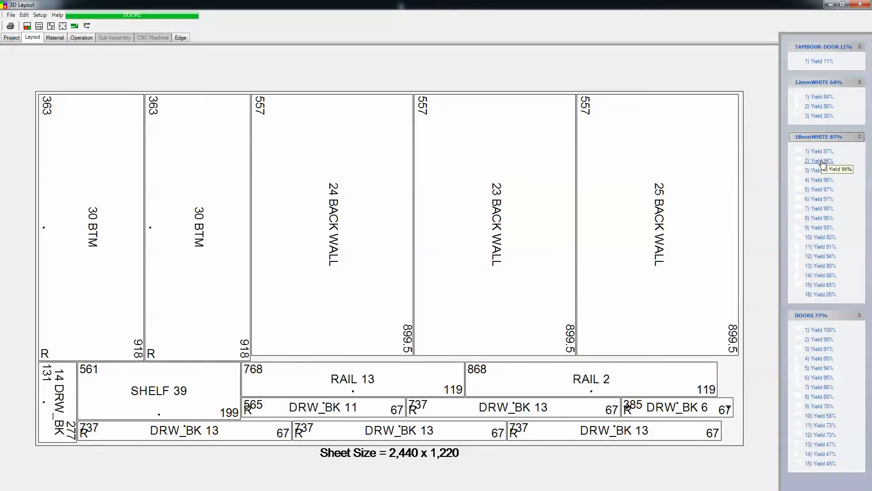
click(818, 170)
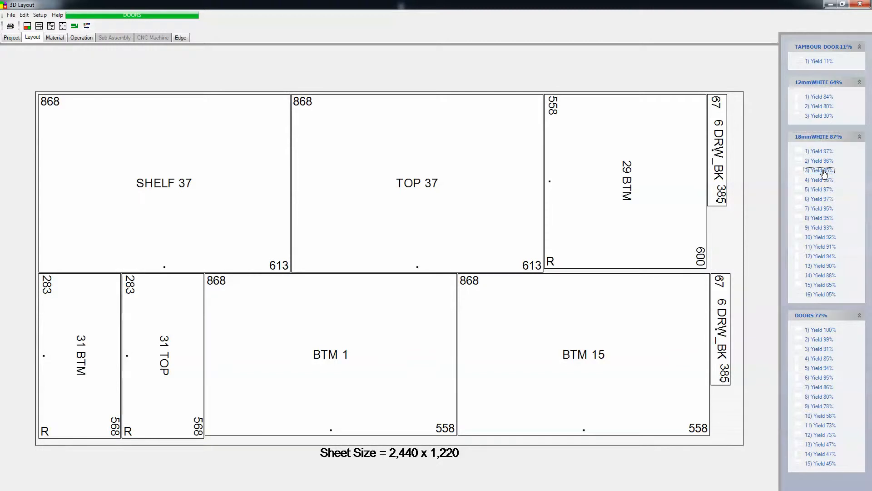
click(817, 180)
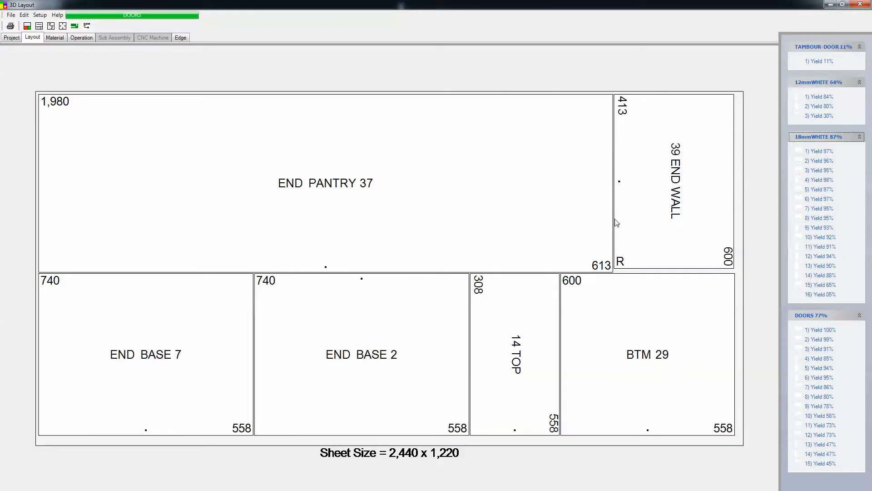
mouse_move(498, 263)
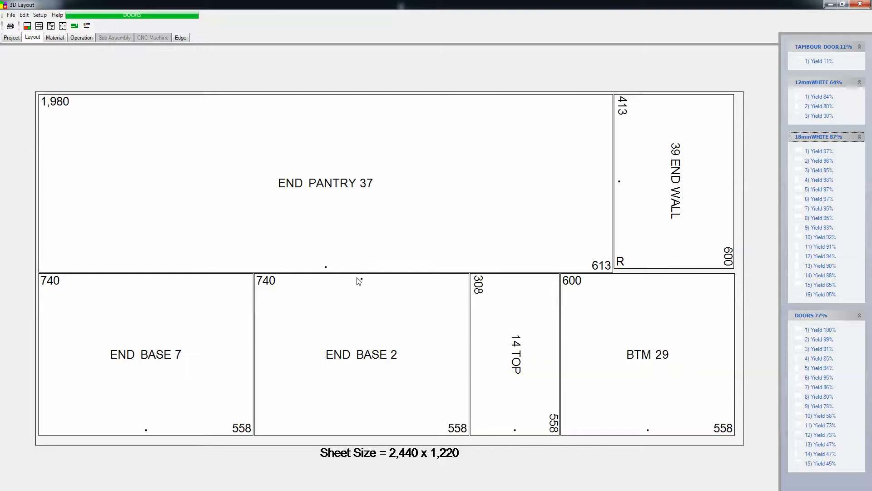
mouse_move(535, 437)
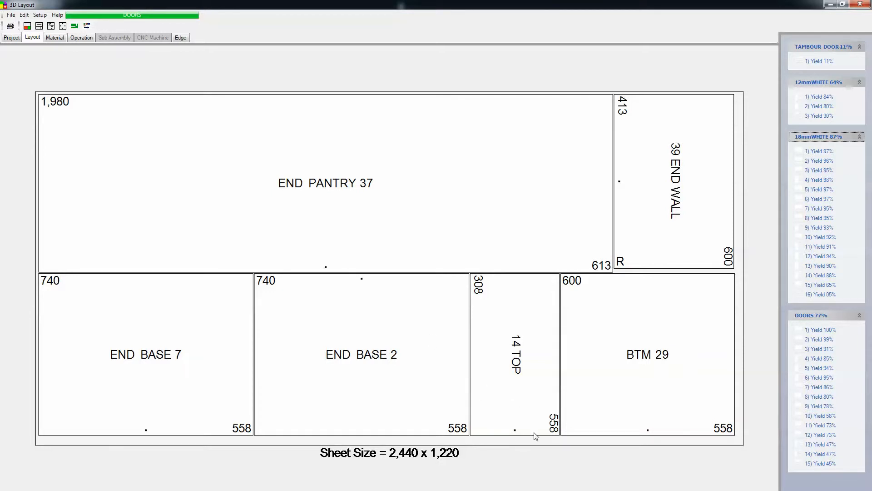
mouse_move(502, 344)
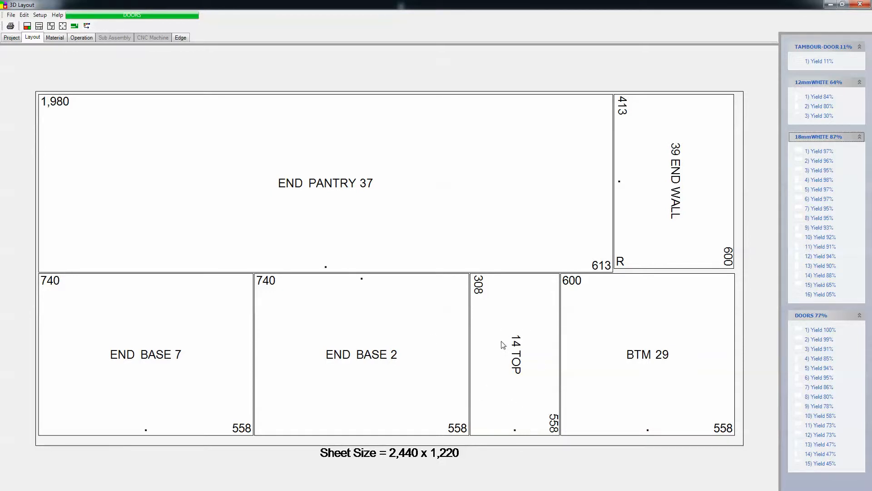
mouse_move(530, 354)
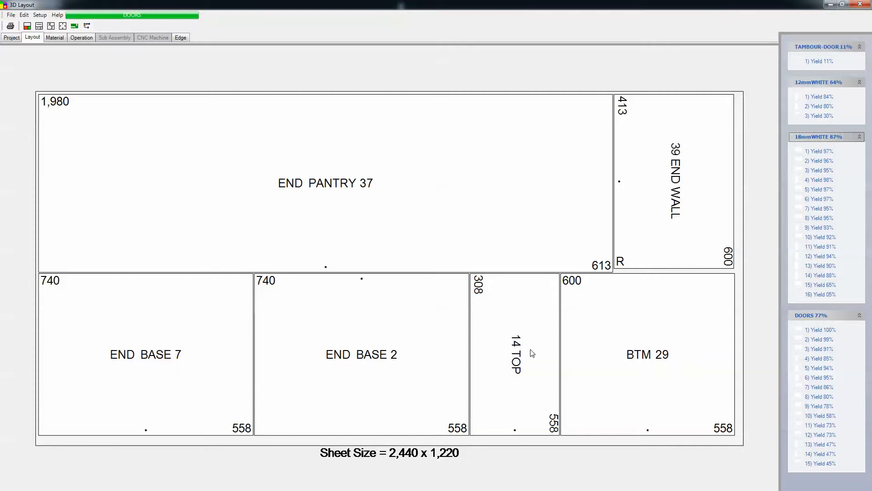
mouse_move(811, 344)
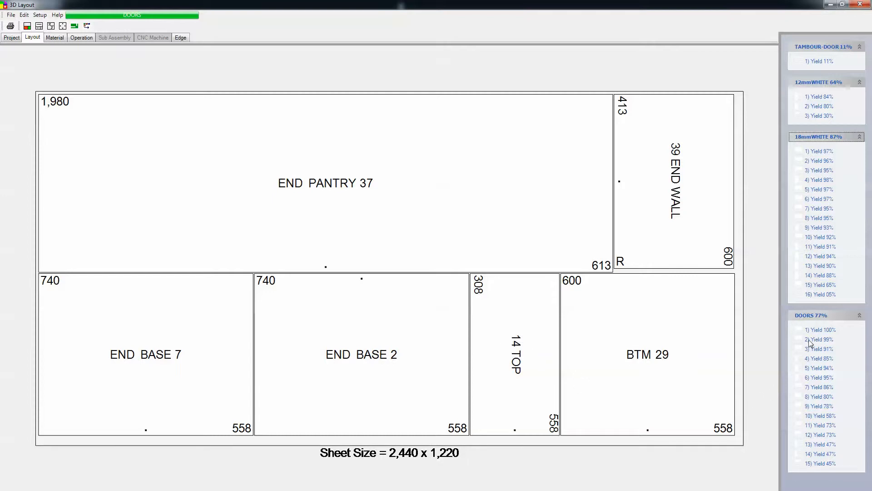
- View the DOORS sheets at yields 99%, 91% and 85%, ending on 22 SHELF
click(818, 330)
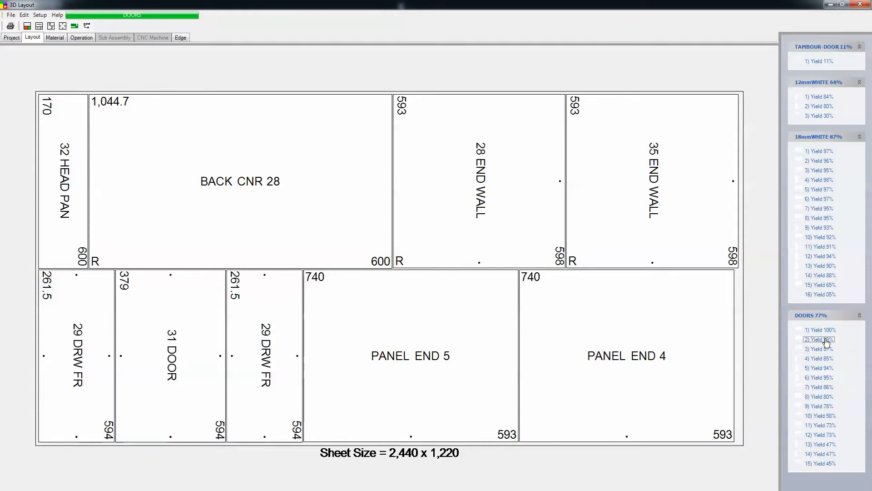
click(818, 349)
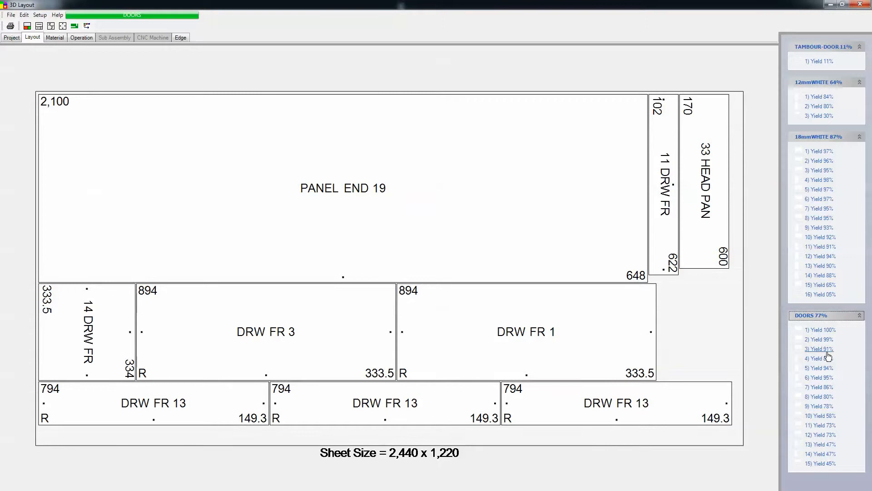
click(820, 358)
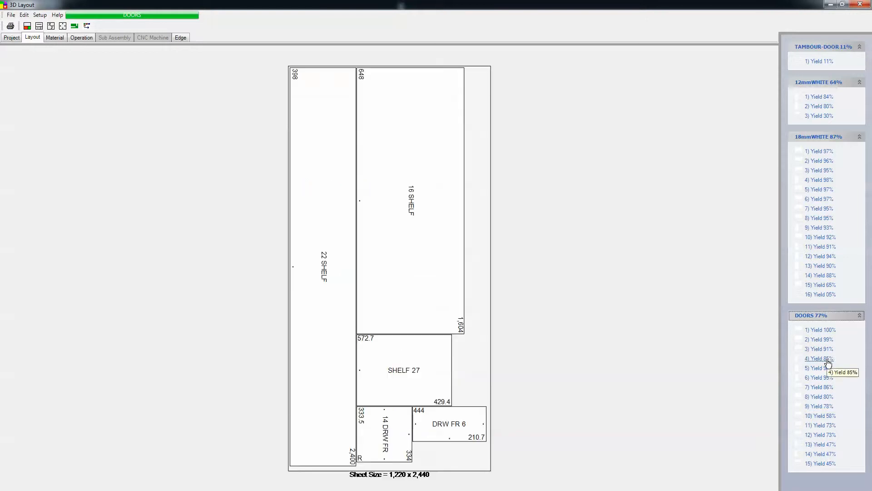
mouse_move(698, 355)
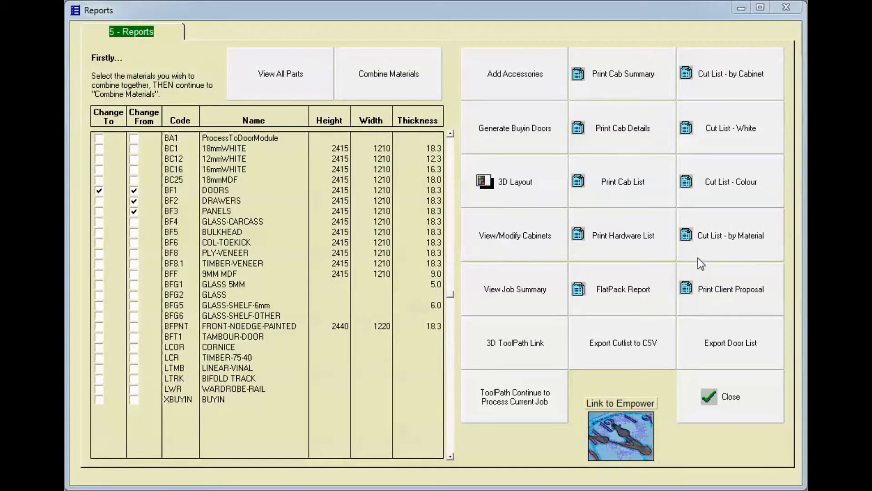
mouse_move(530, 252)
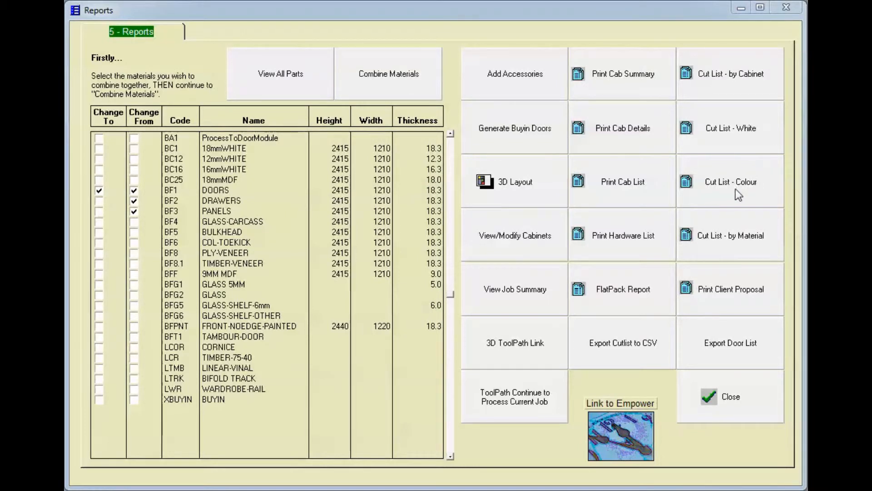
mouse_move(735, 252)
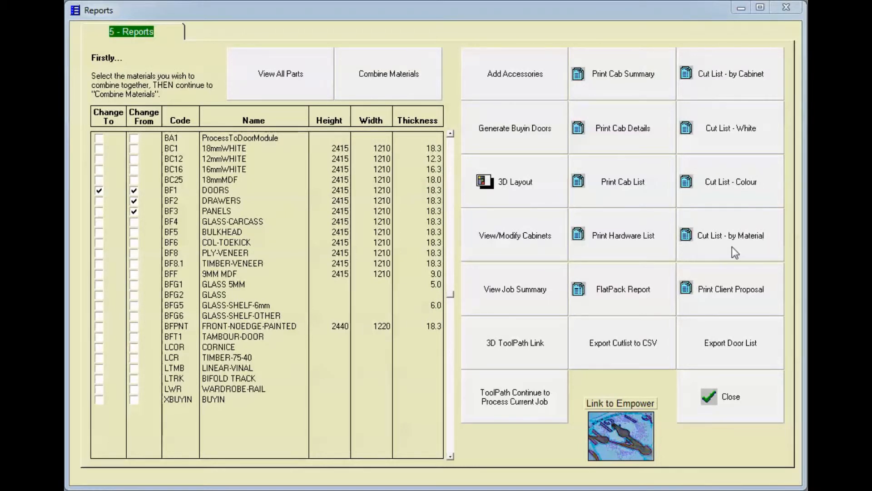
mouse_move(706, 307)
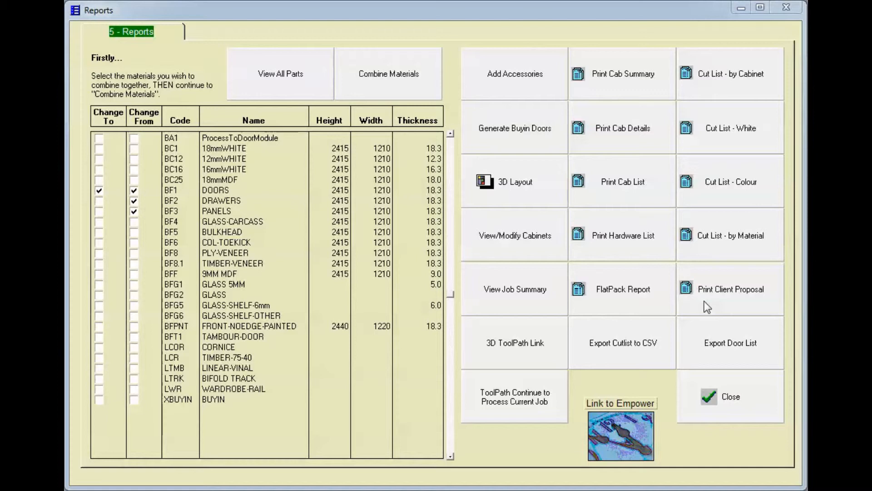
mouse_move(605, 189)
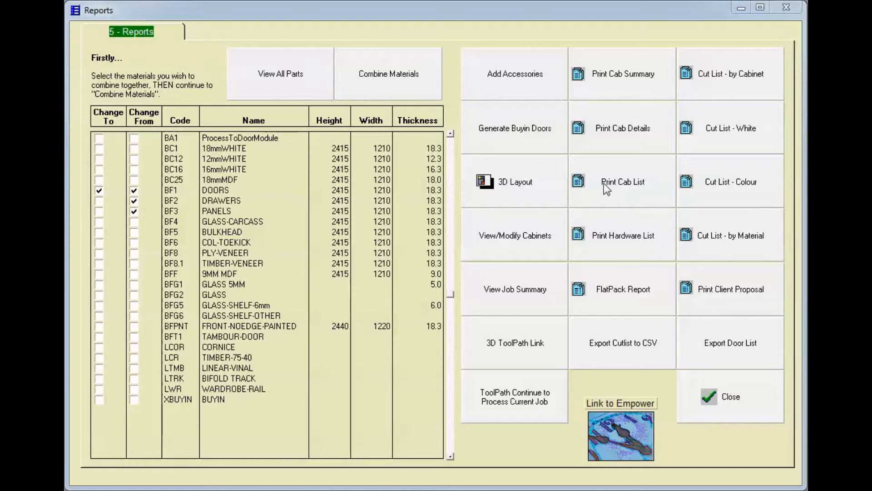
mouse_move(430, 103)
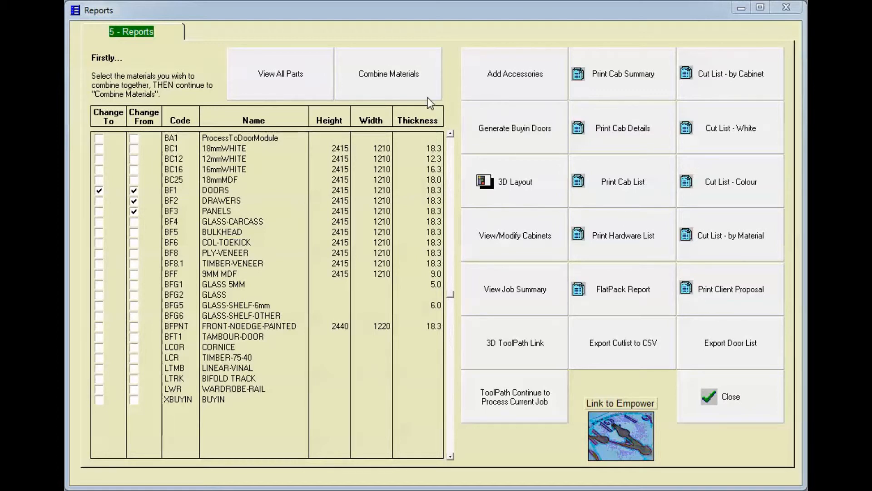
mouse_move(519, 331)
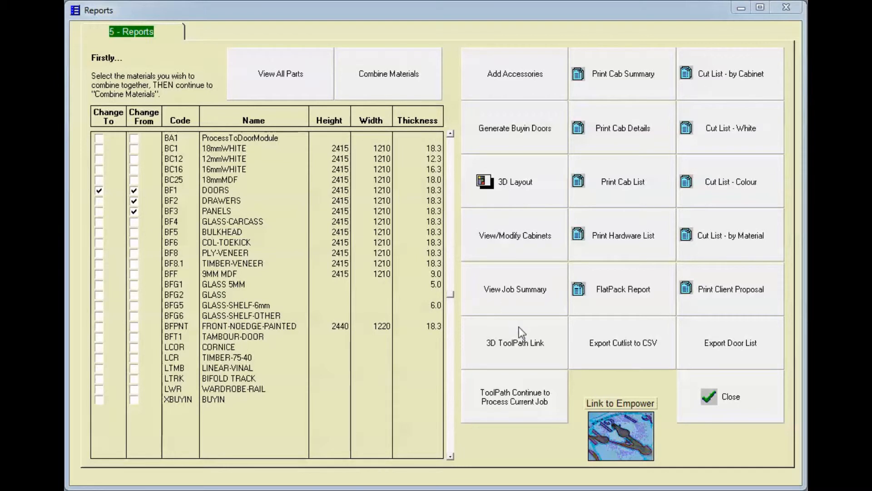